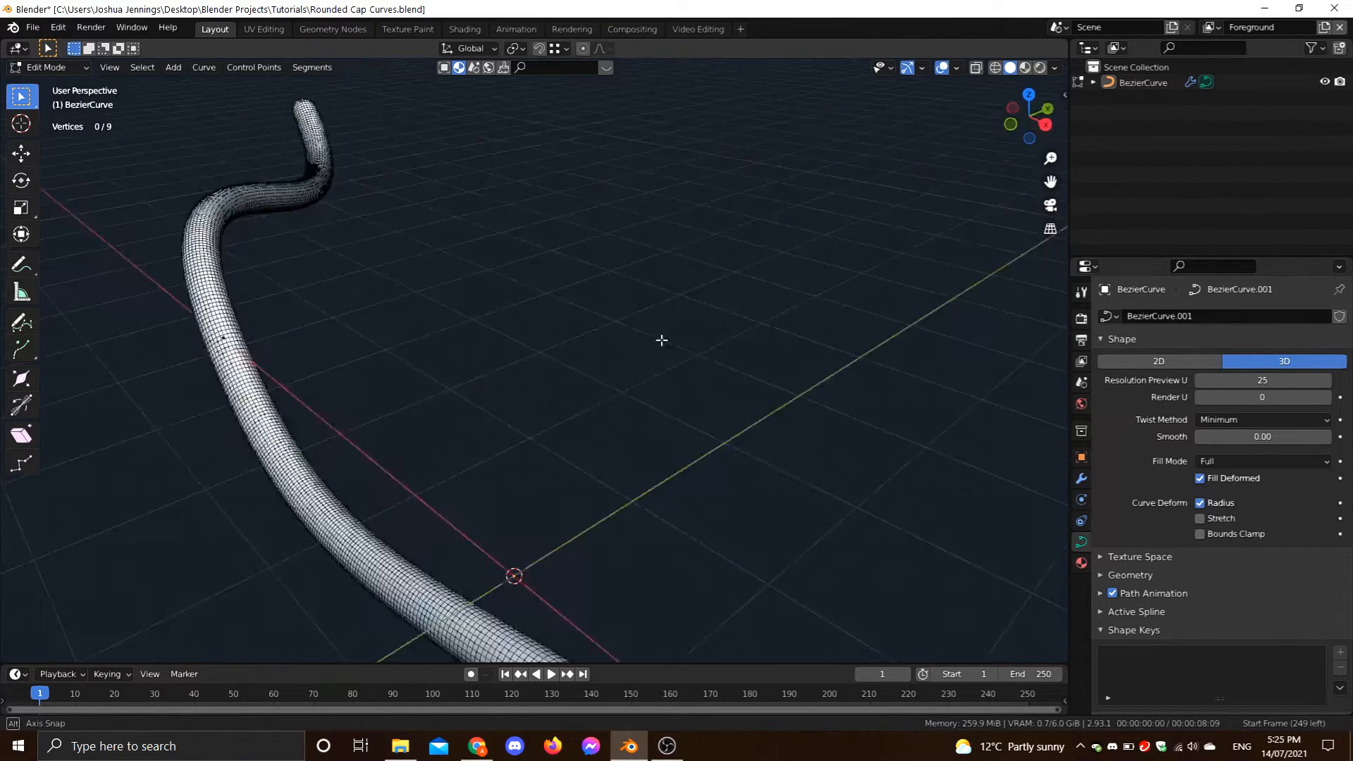
# Inspect the old tube's end cap and leave Edit Mode before deleting it.
pyautogui.moveTo(661, 340); pyautogui.dragTo(675, 277)
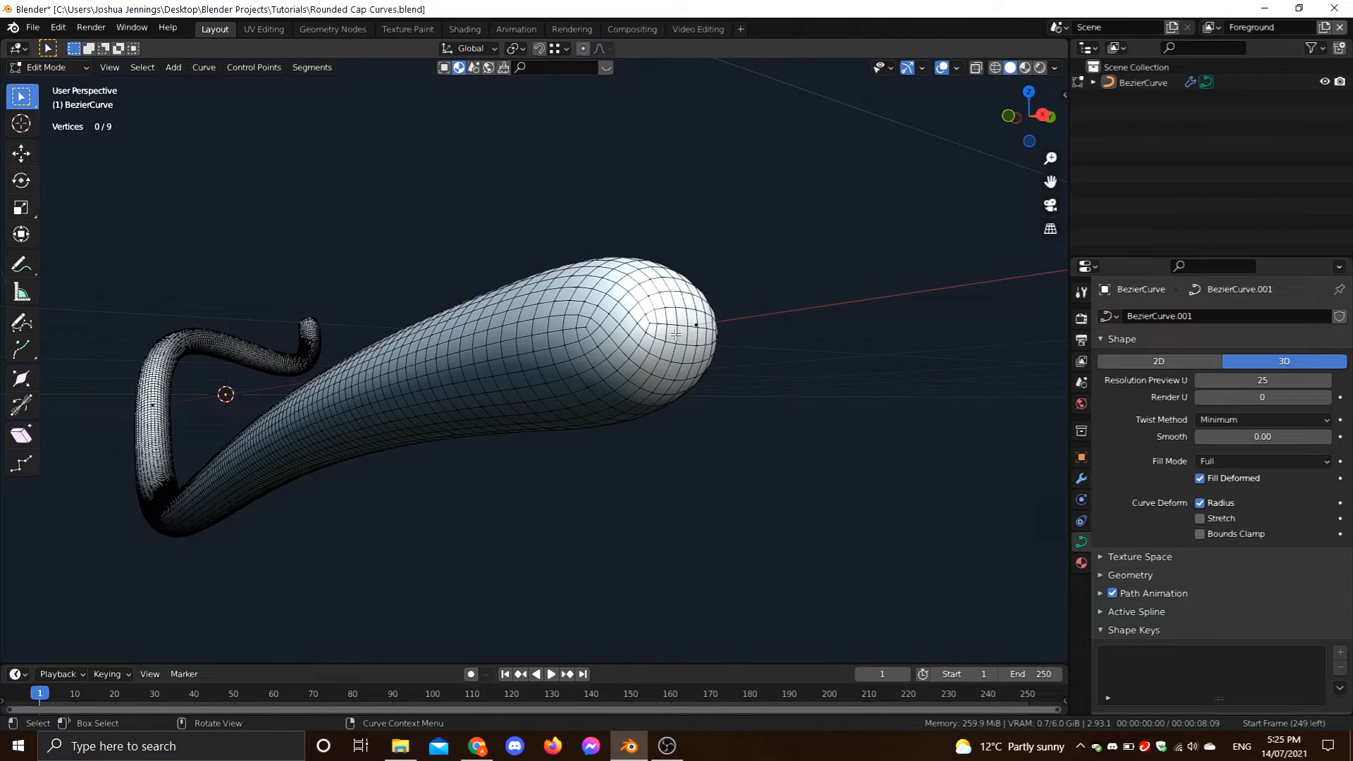
pyautogui.press('Tab')
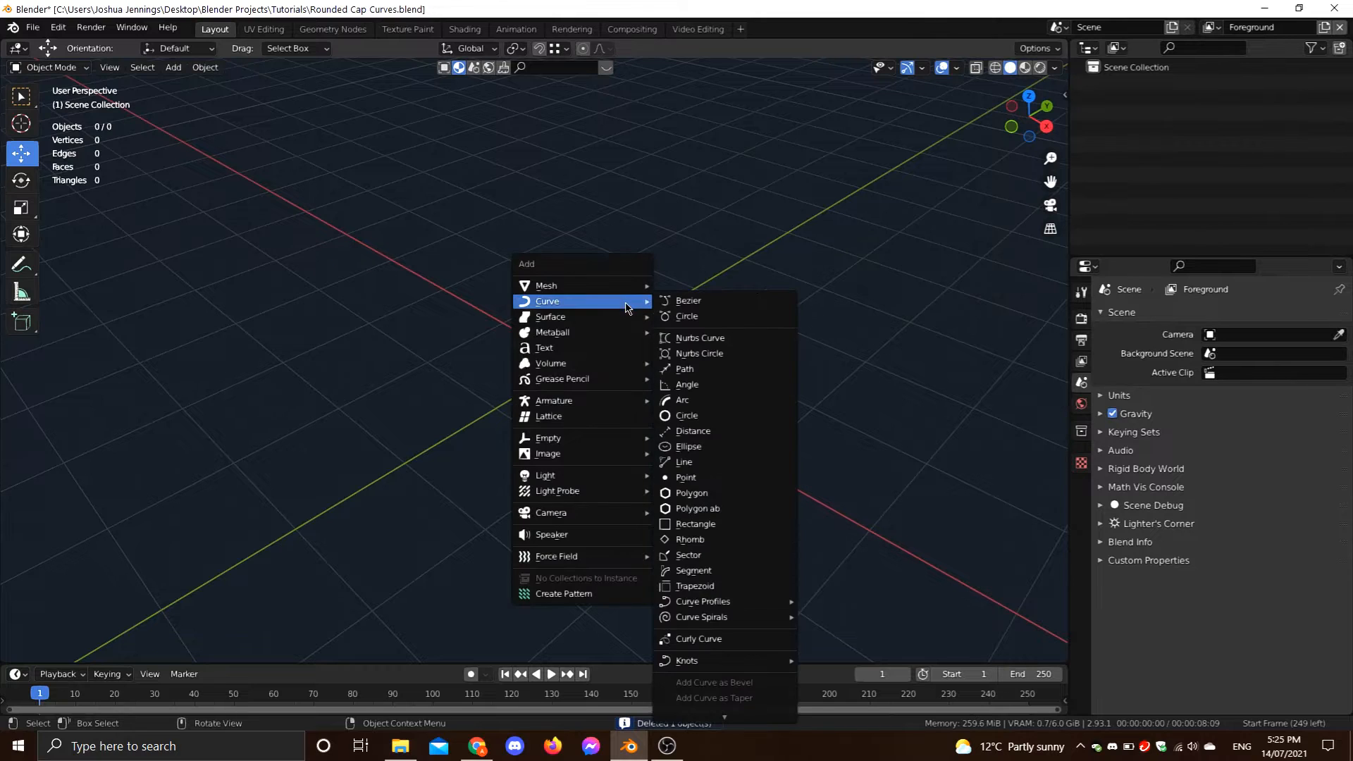
# Add a Bezier curve, scale its control points up, and return to Object Mode.
pyautogui.click(687, 300)
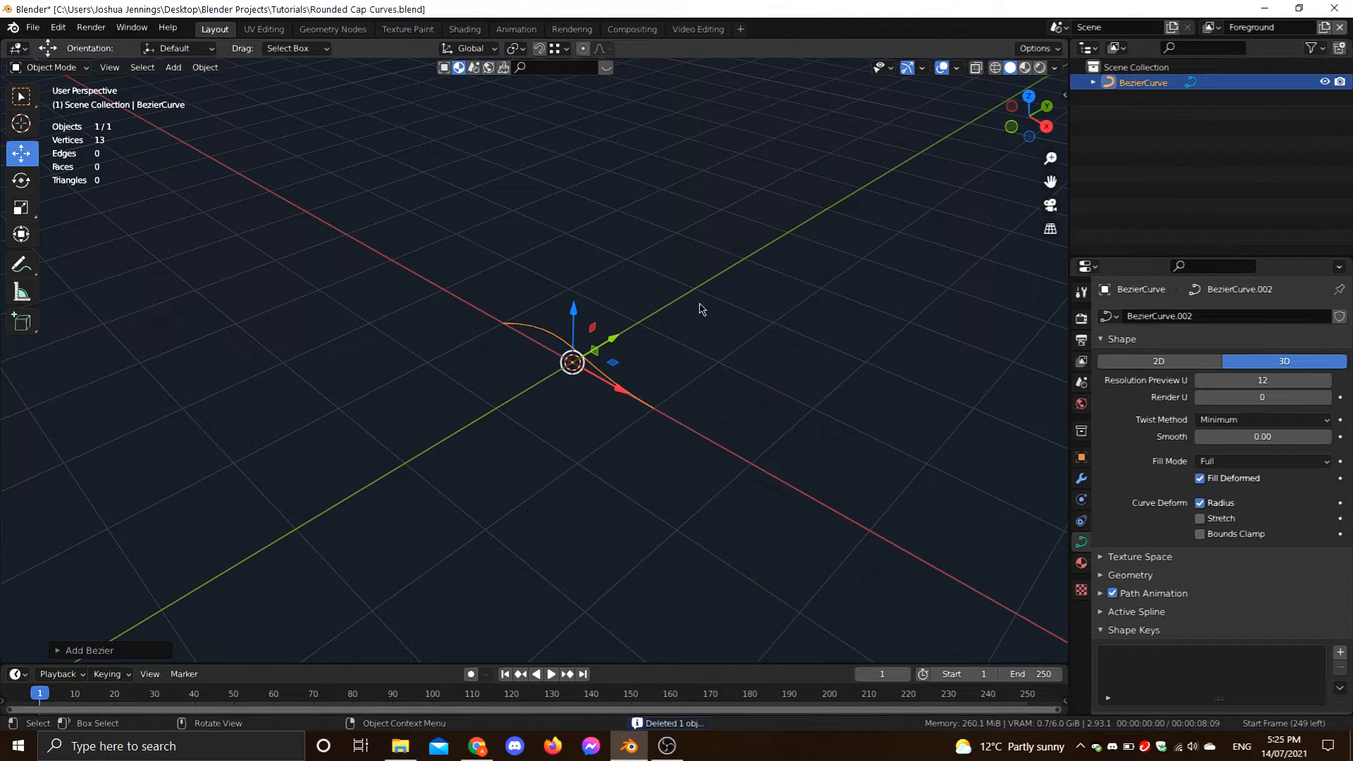
pyautogui.moveTo(699, 309); pyautogui.dragTo(525, 330)
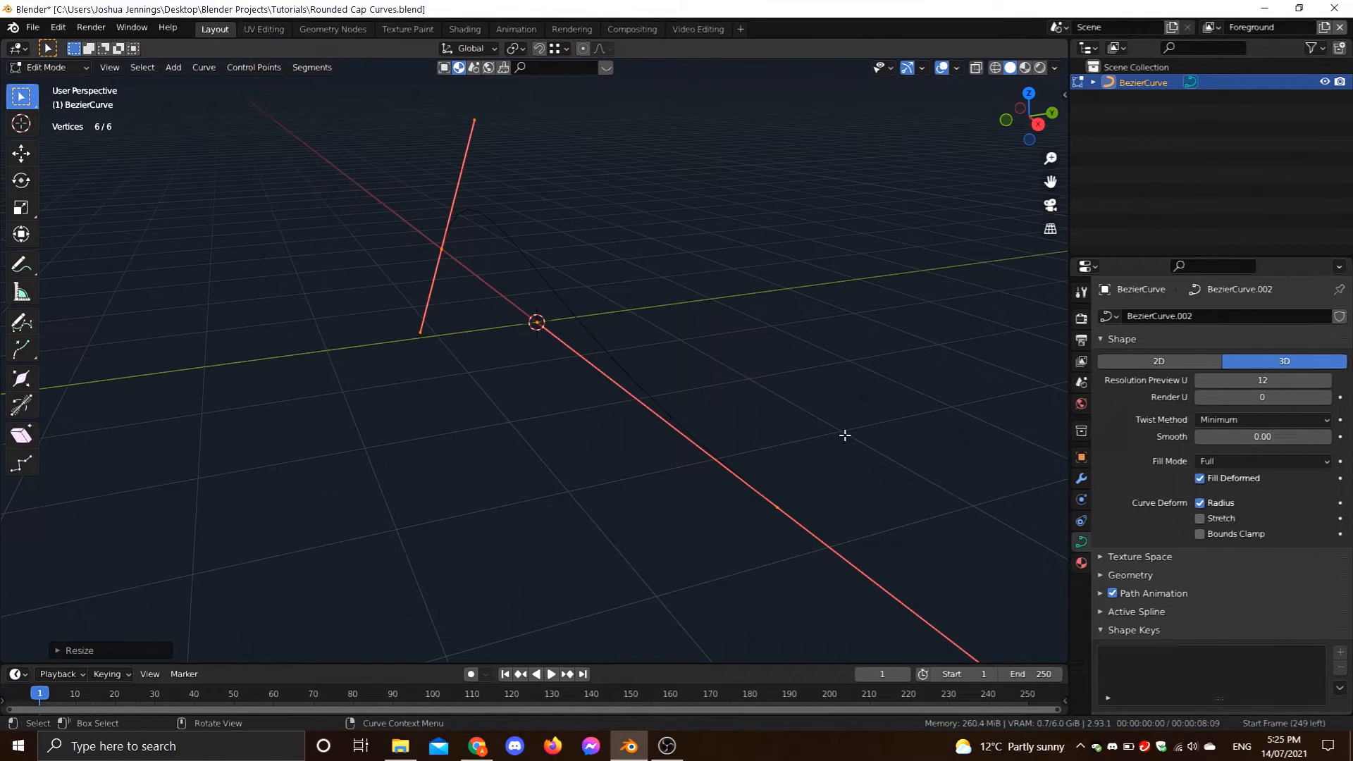
pyautogui.press('Tab')
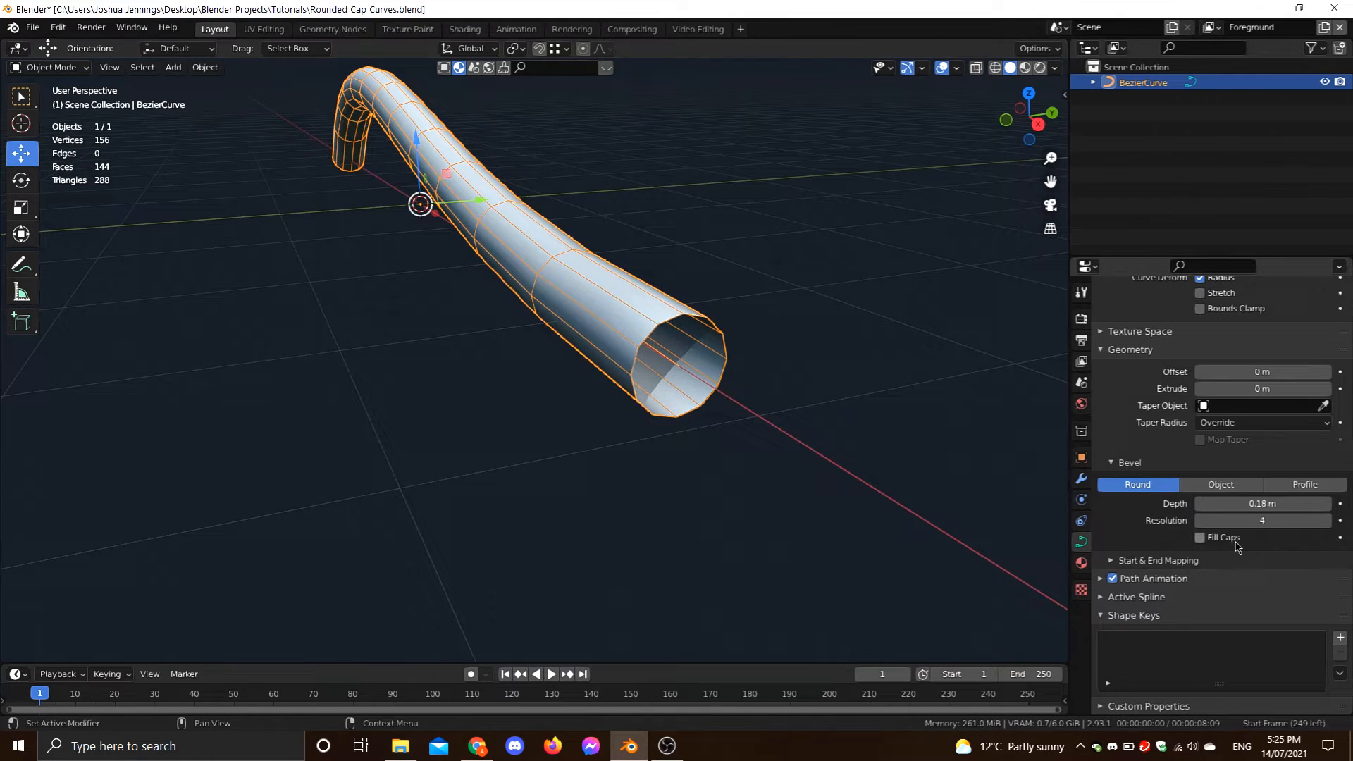
# Enable Fill Caps on the 0.18 m round bevel so the tube's ends are closed.
pyautogui.click(1197, 537)
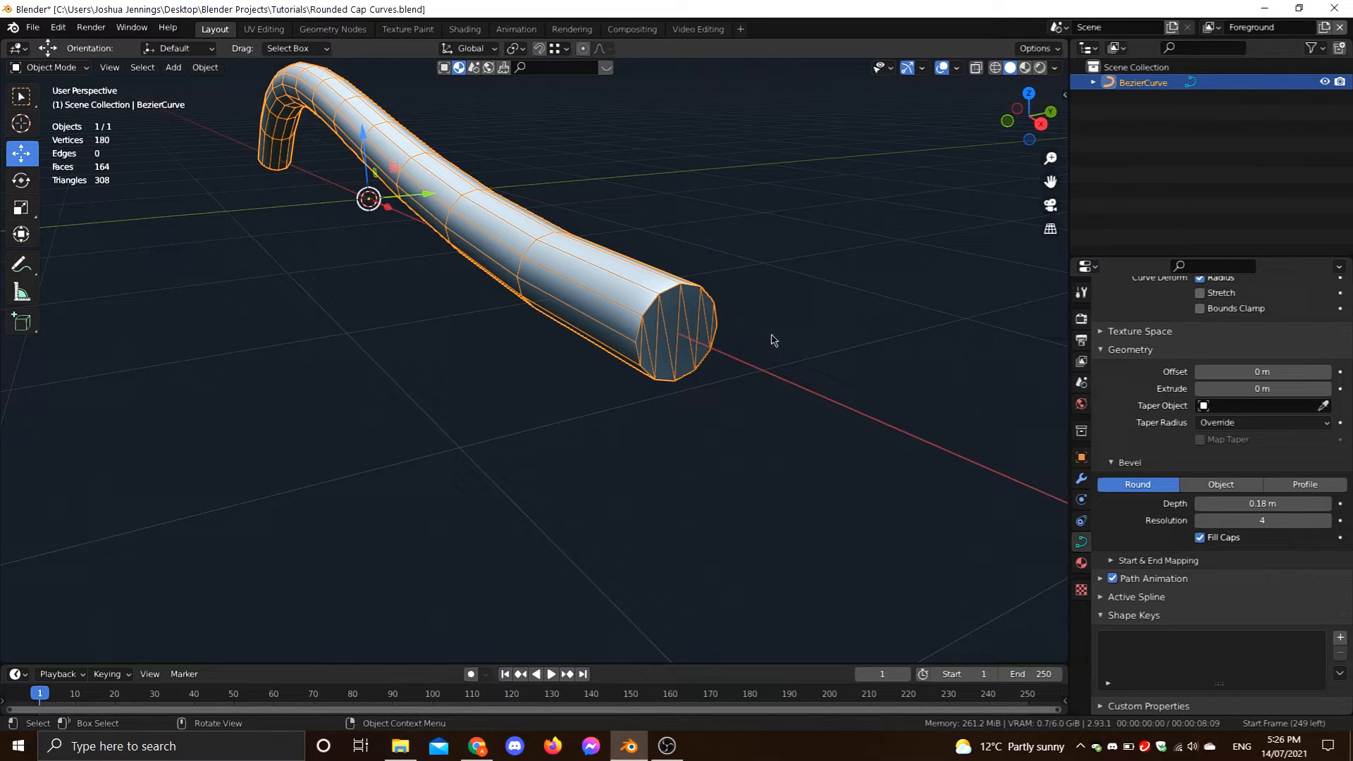
pyautogui.moveTo(660, 333)
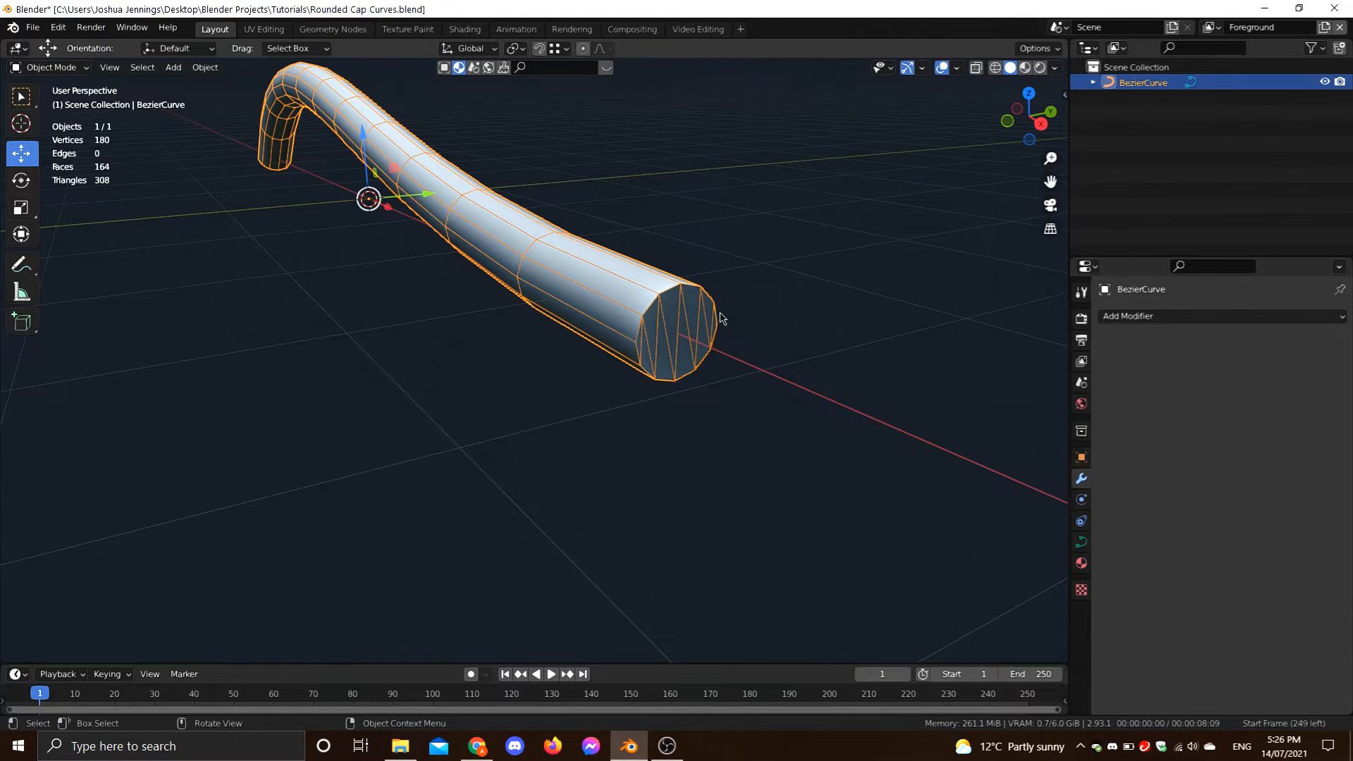
# Add a Subdivision Surface modifier with Levels Viewport 4 to the capped tube.
pyautogui.moveTo(720, 320); pyautogui.dragTo(617, 337)
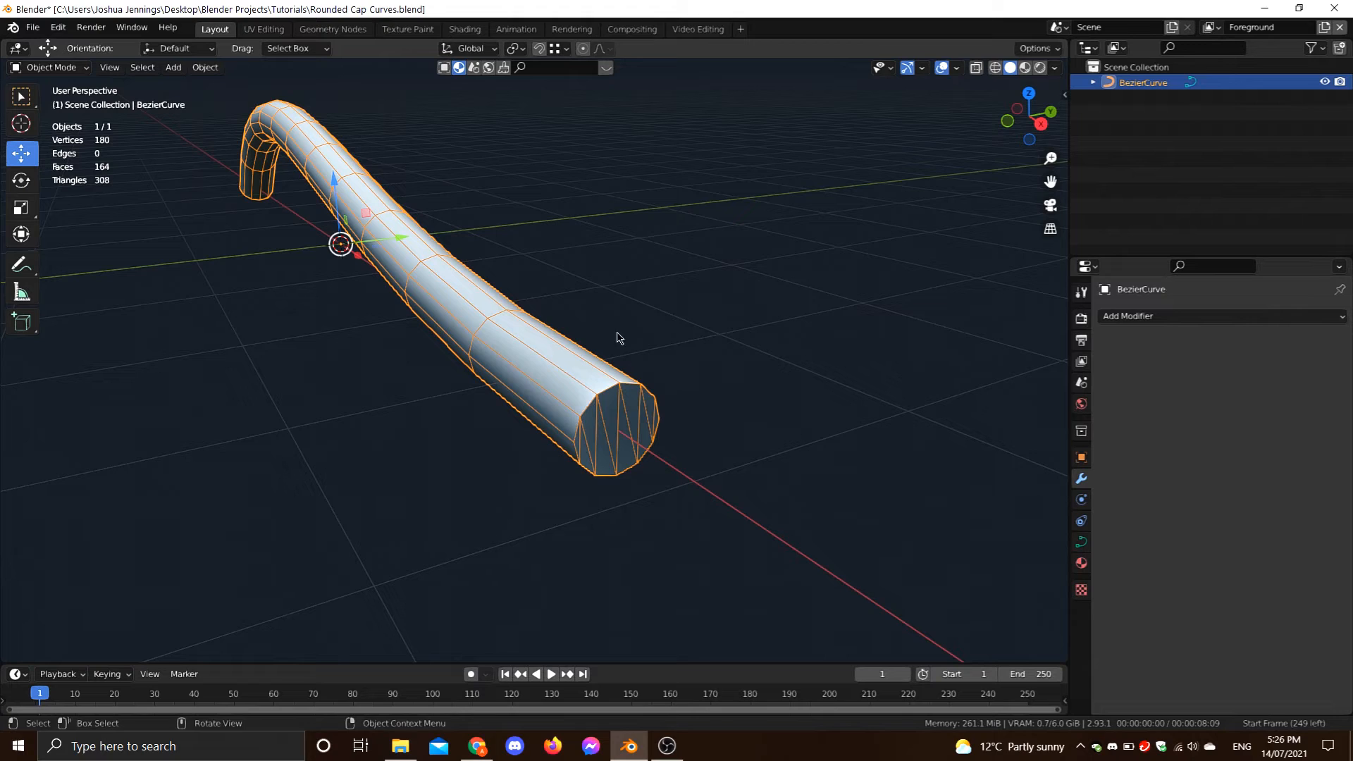
pyautogui.moveTo(573, 399)
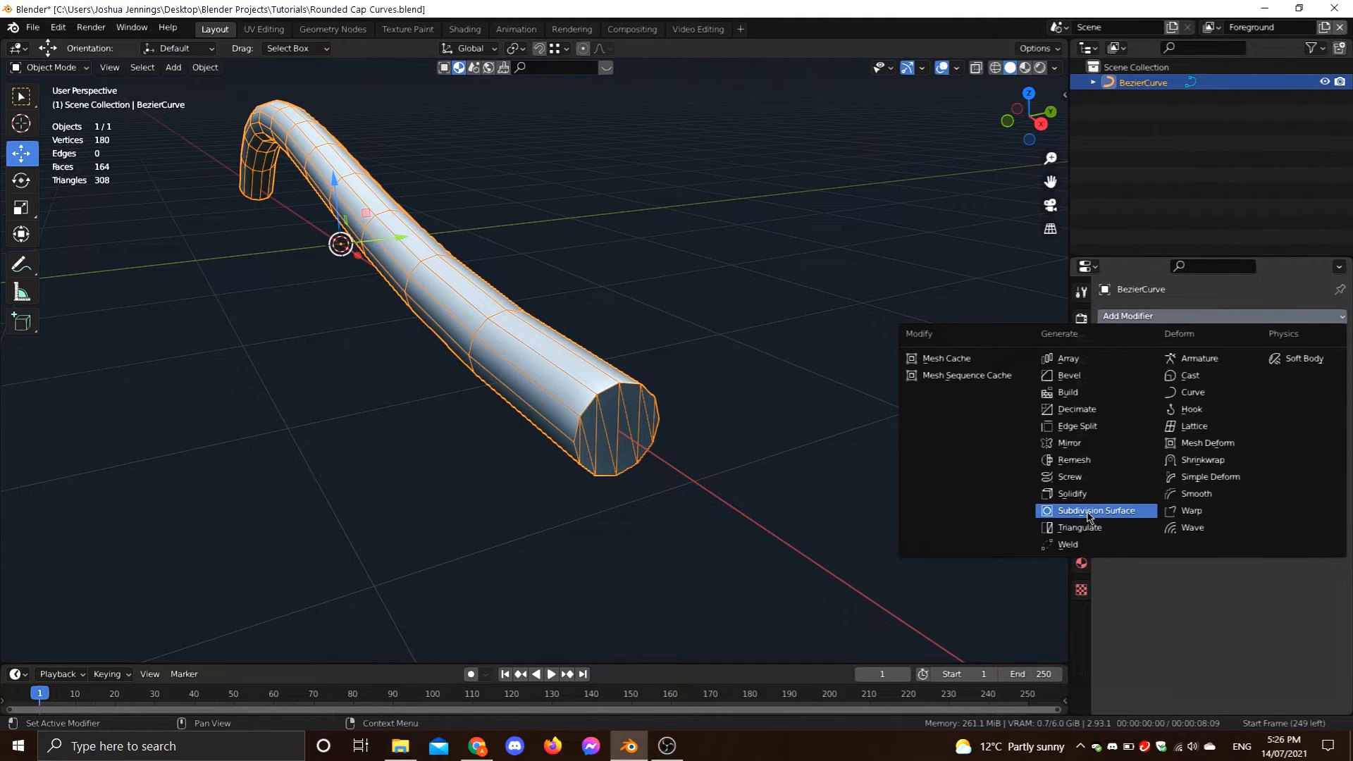
pyautogui.click(1096, 510)
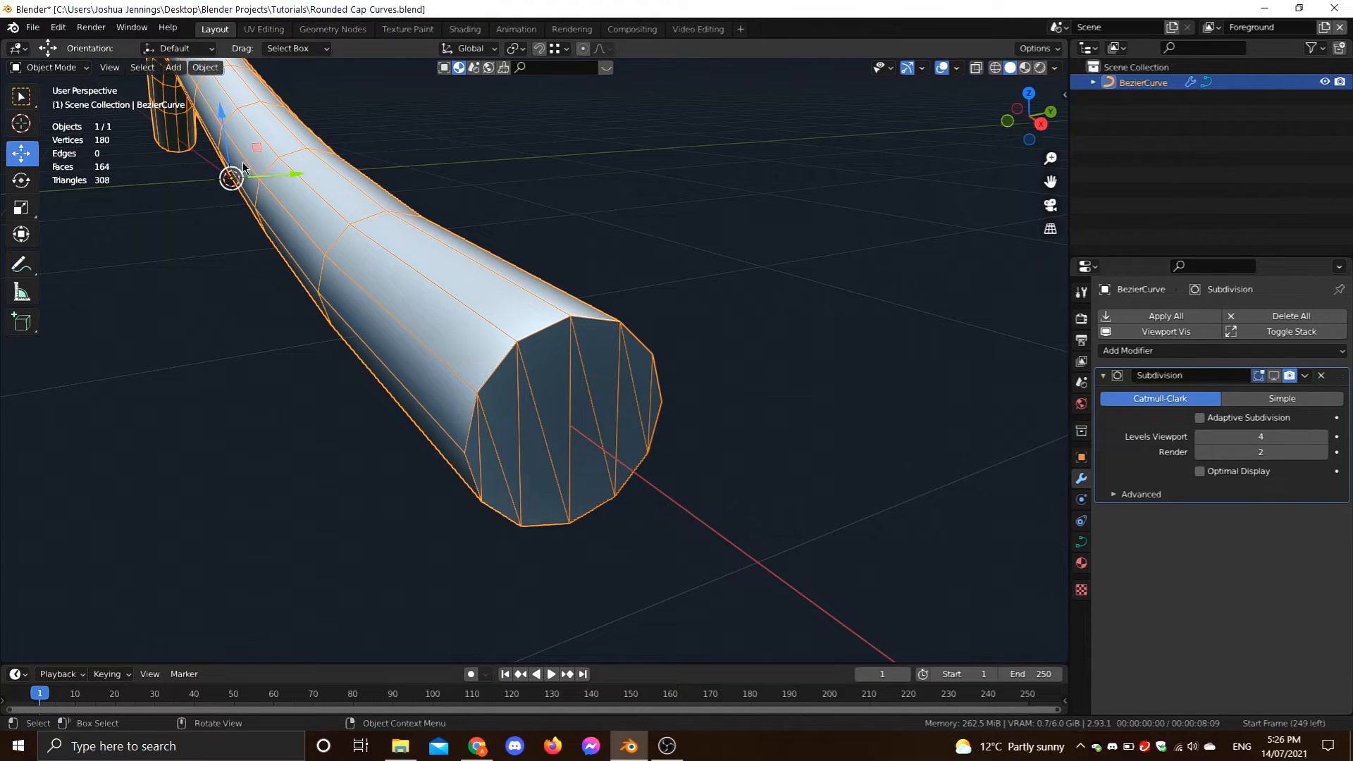
# Convert the curve to a mesh and pull the end cap away to show it is detached.
pyautogui.click(205, 68)
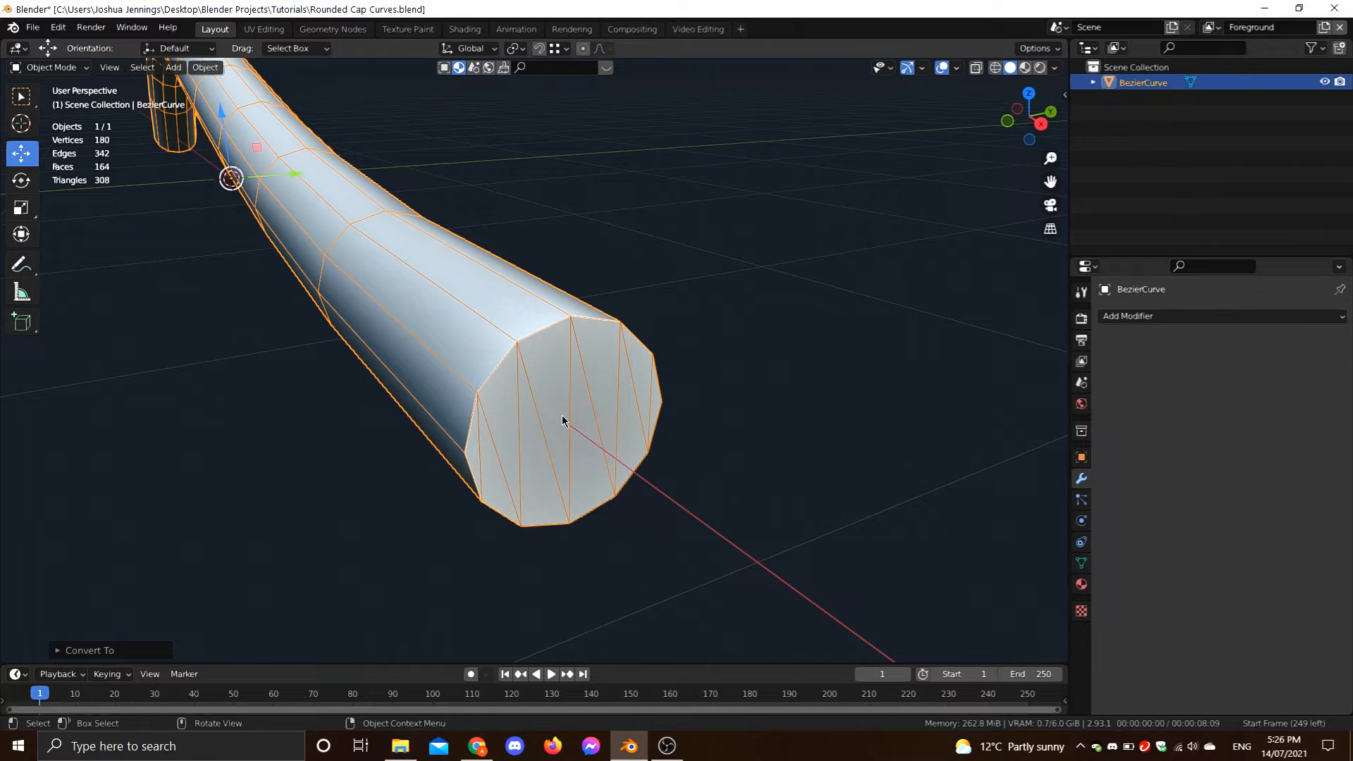
pyautogui.press('Tab')
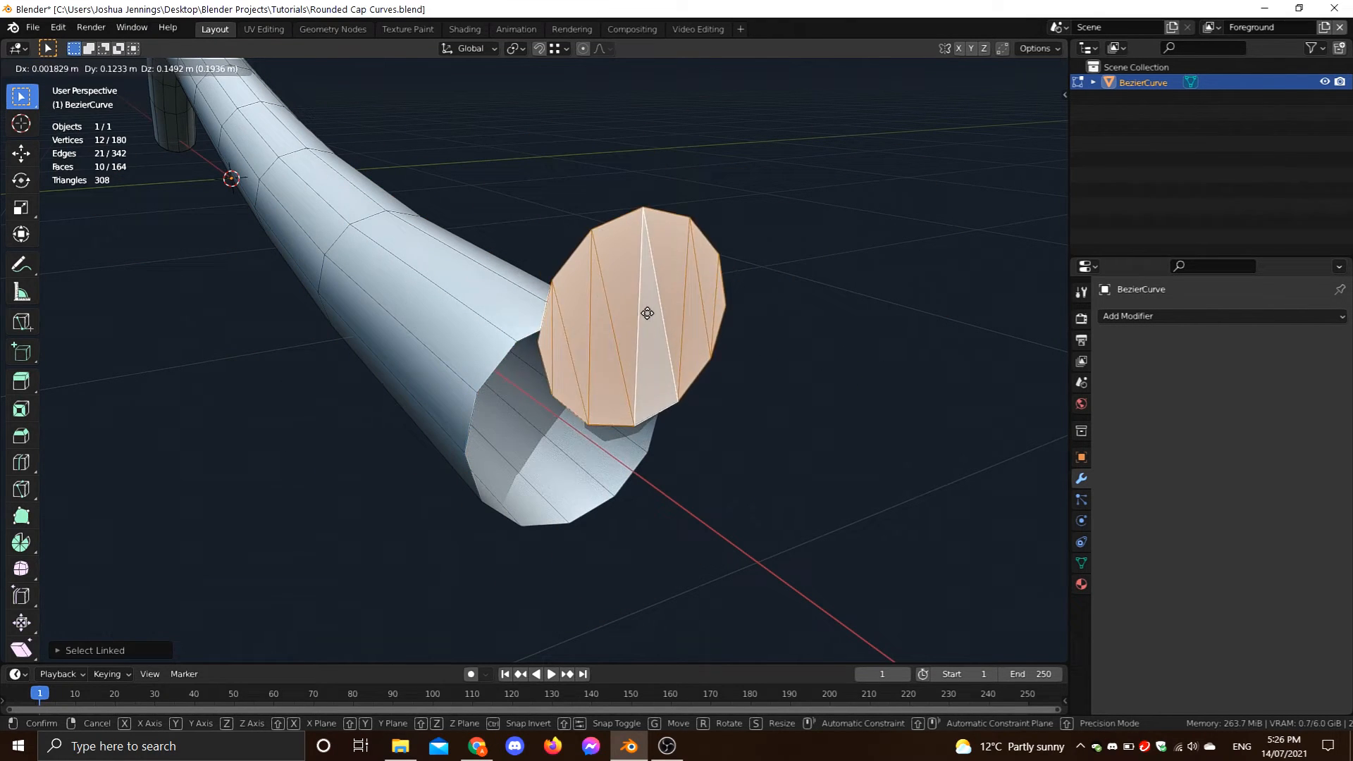
pyautogui.moveTo(647, 312); pyautogui.dragTo(592, 317)
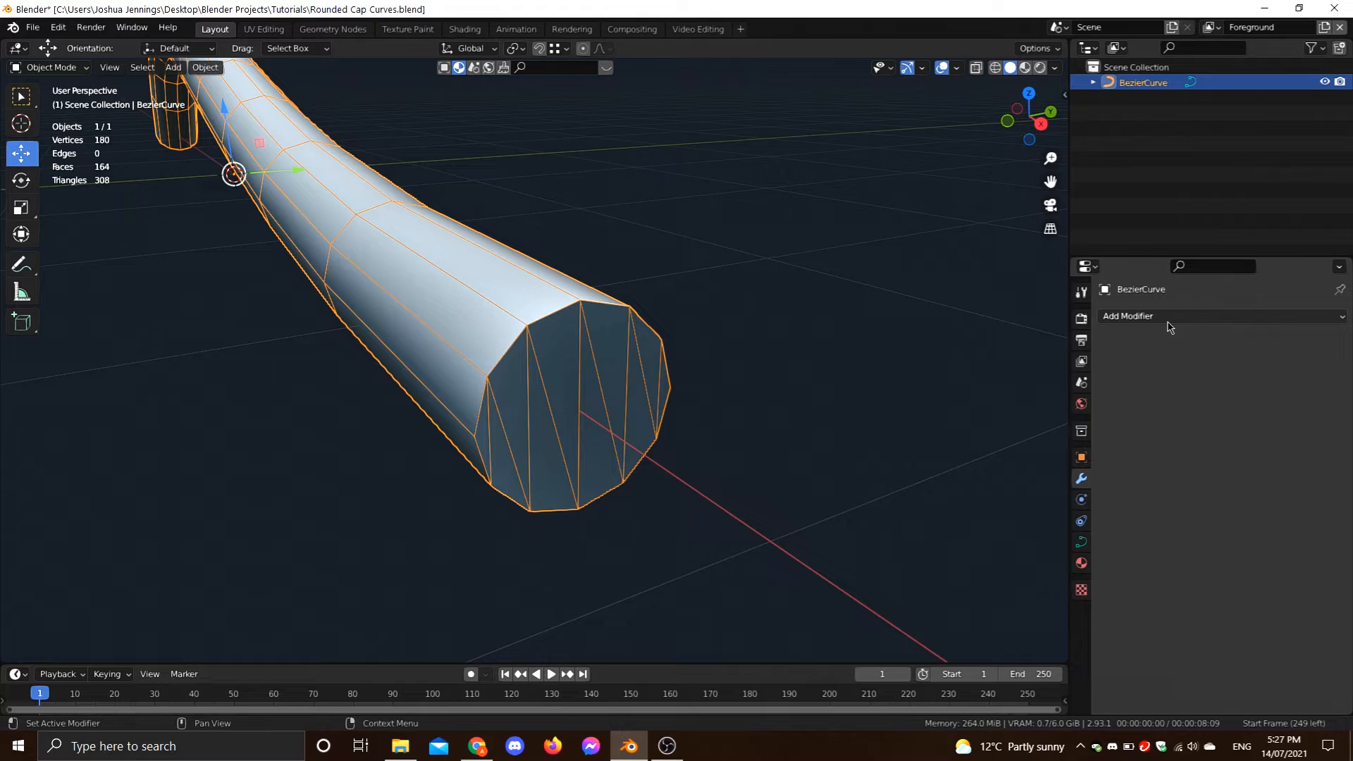
# Add a Weld modifier and a Subdivision Surface modifier at Levels Viewport 1.
pyautogui.click(1127, 315)
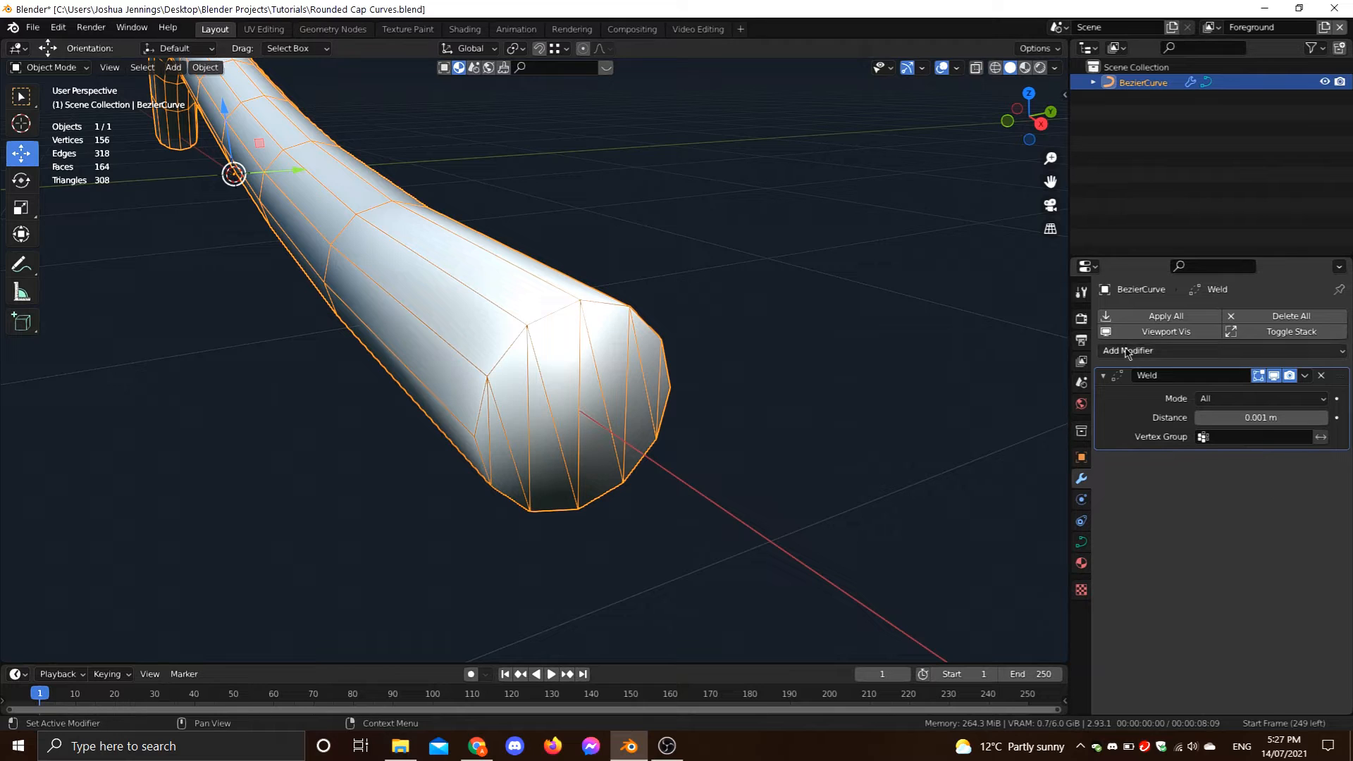
pyautogui.click(1127, 351)
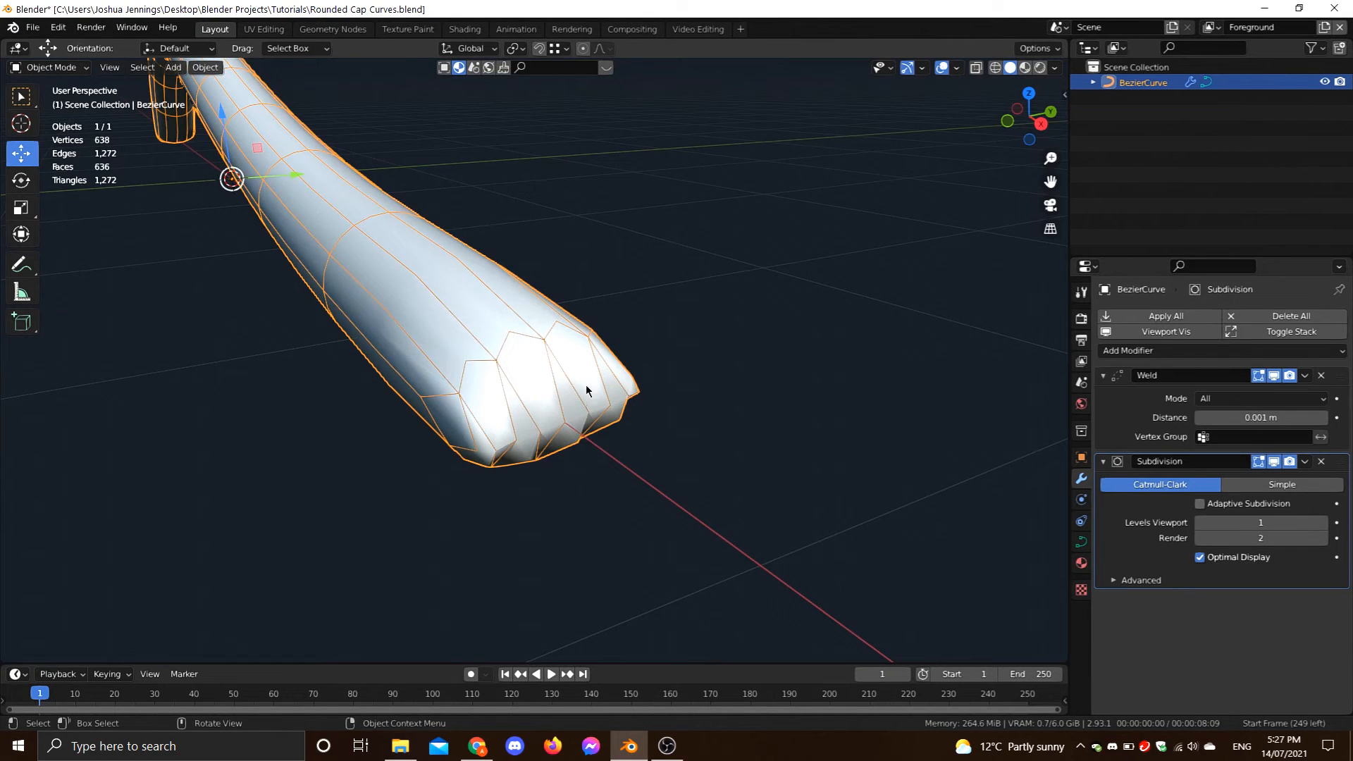
pyautogui.moveTo(586, 390); pyautogui.dragTo(504, 354)
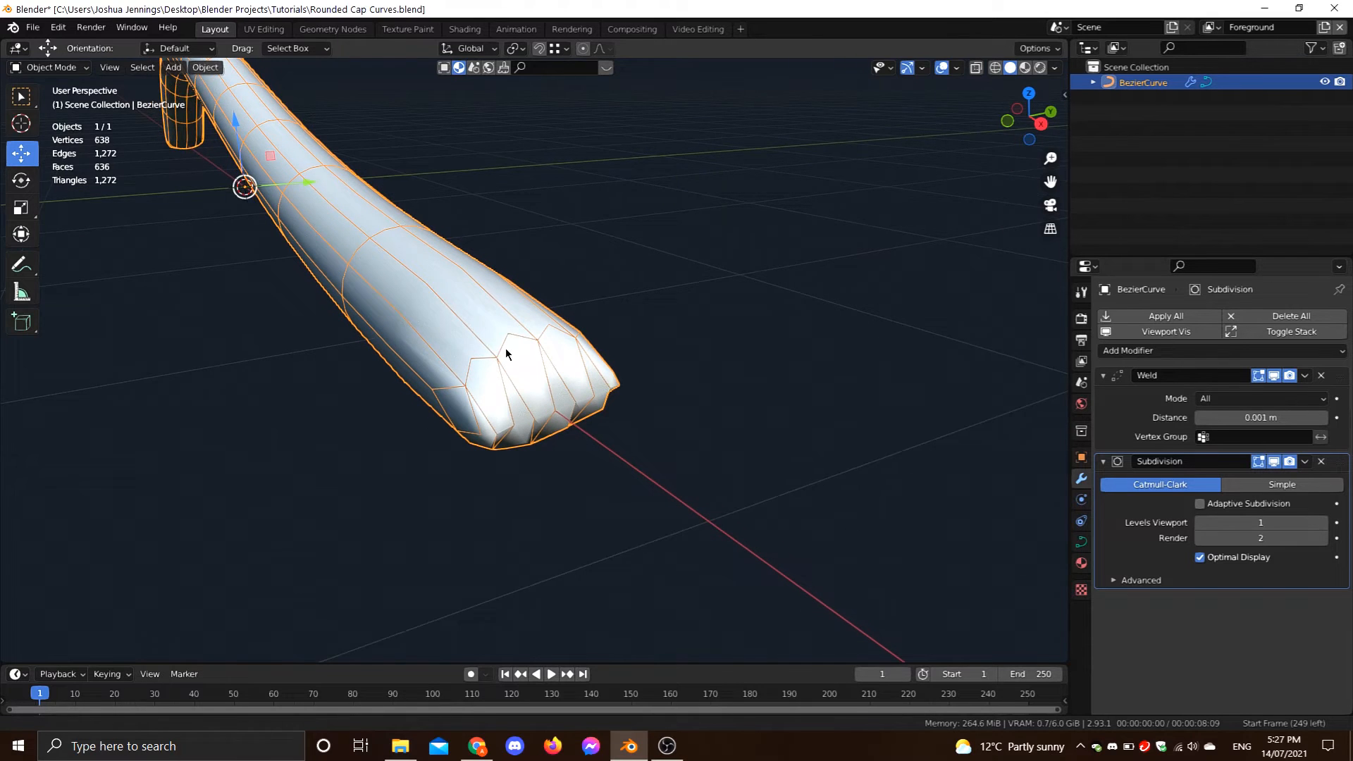
pyautogui.moveTo(506, 354); pyautogui.dragTo(561, 405)
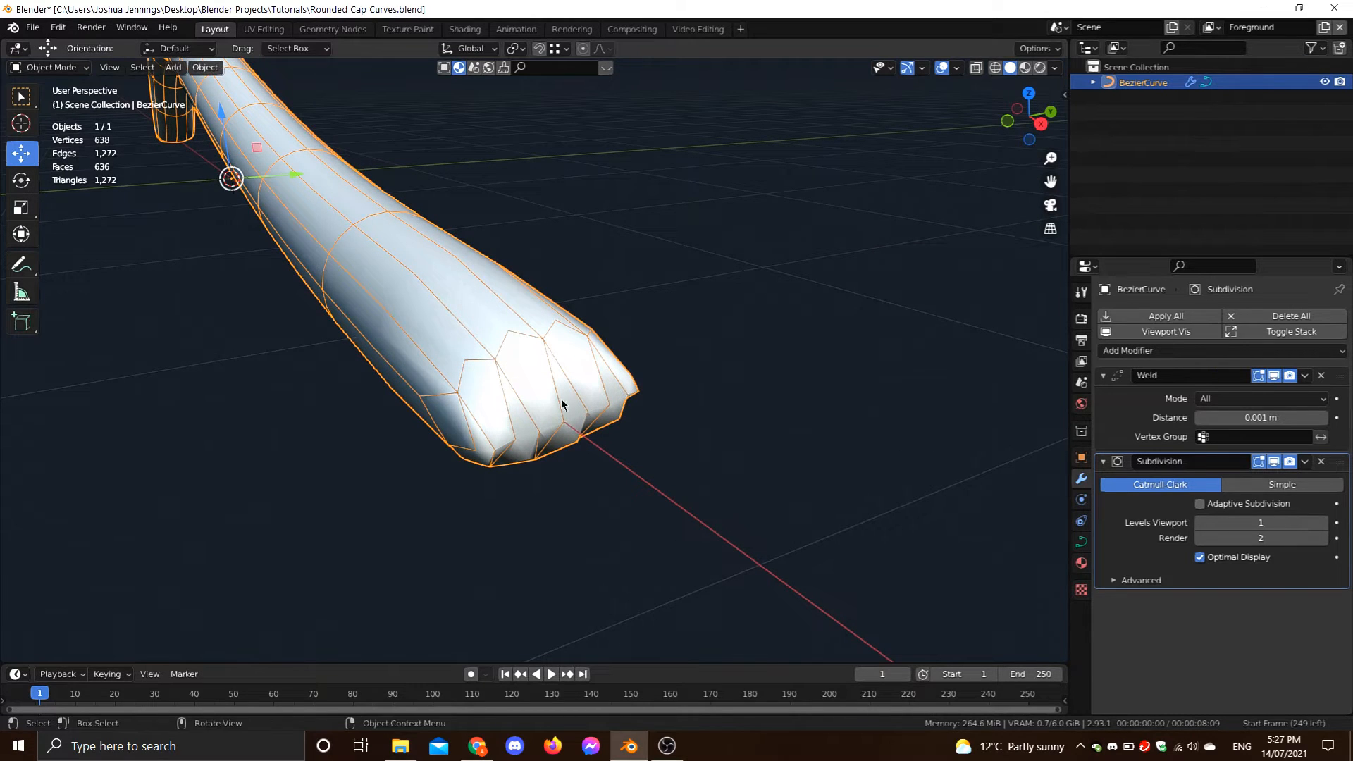
pyautogui.moveTo(533, 485)
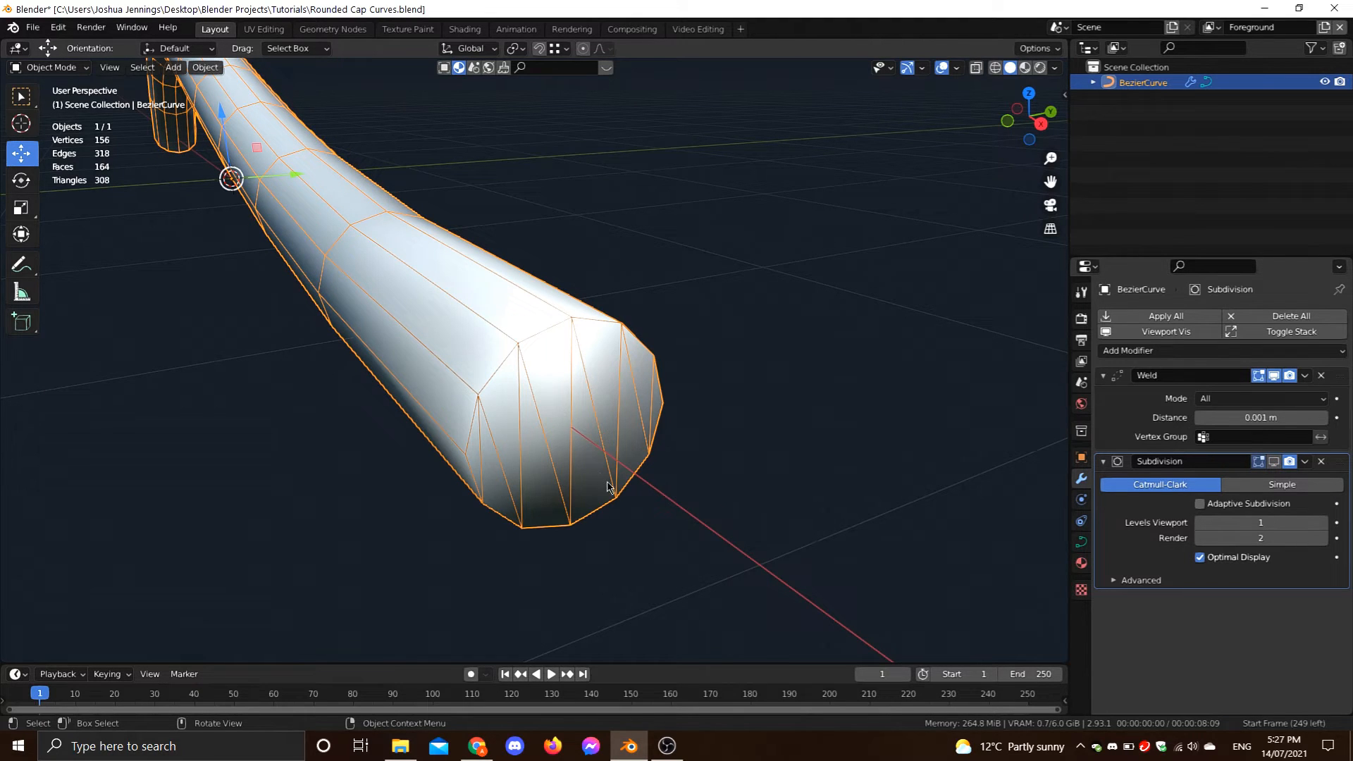
pyautogui.click(1274, 462)
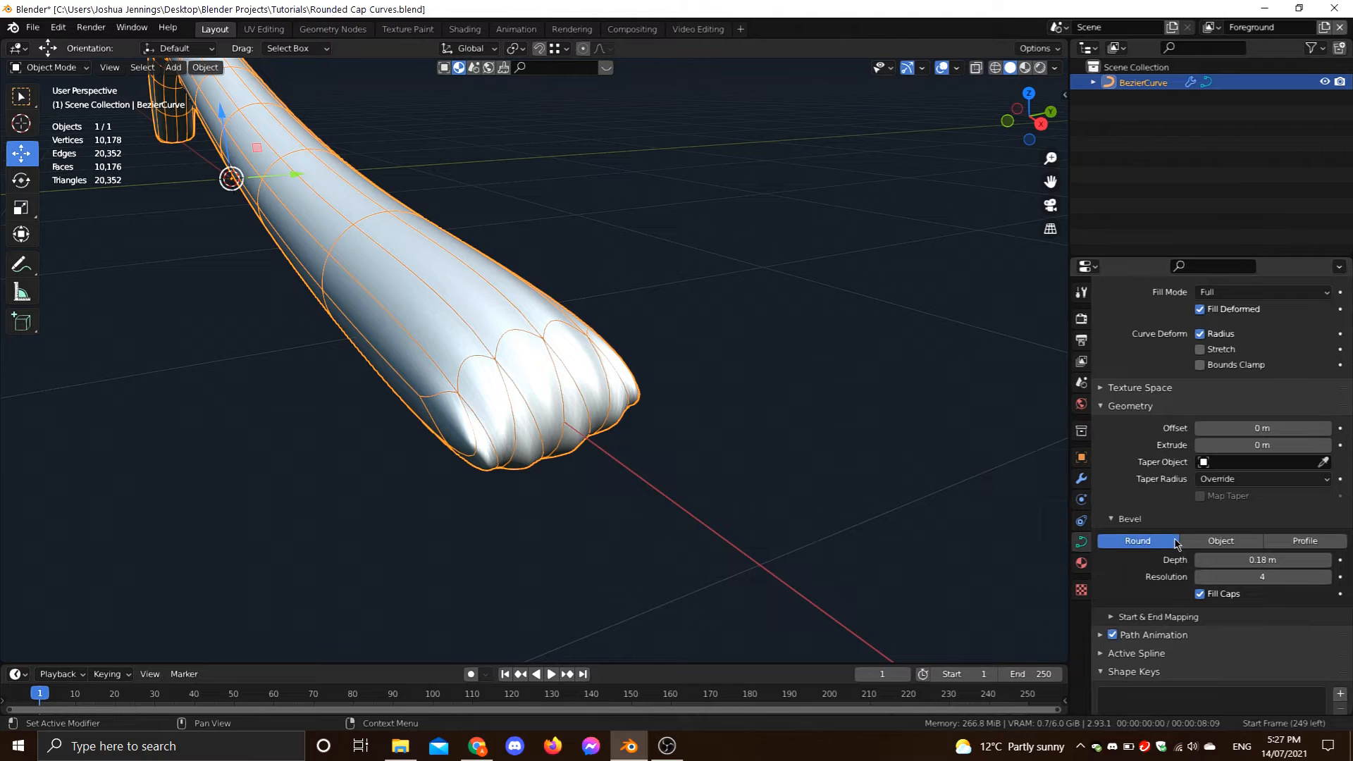
# Set bevel Resolution 0 and subdivision Levels Viewport 3 for an even rounded cap.
pyautogui.scroll(-3)
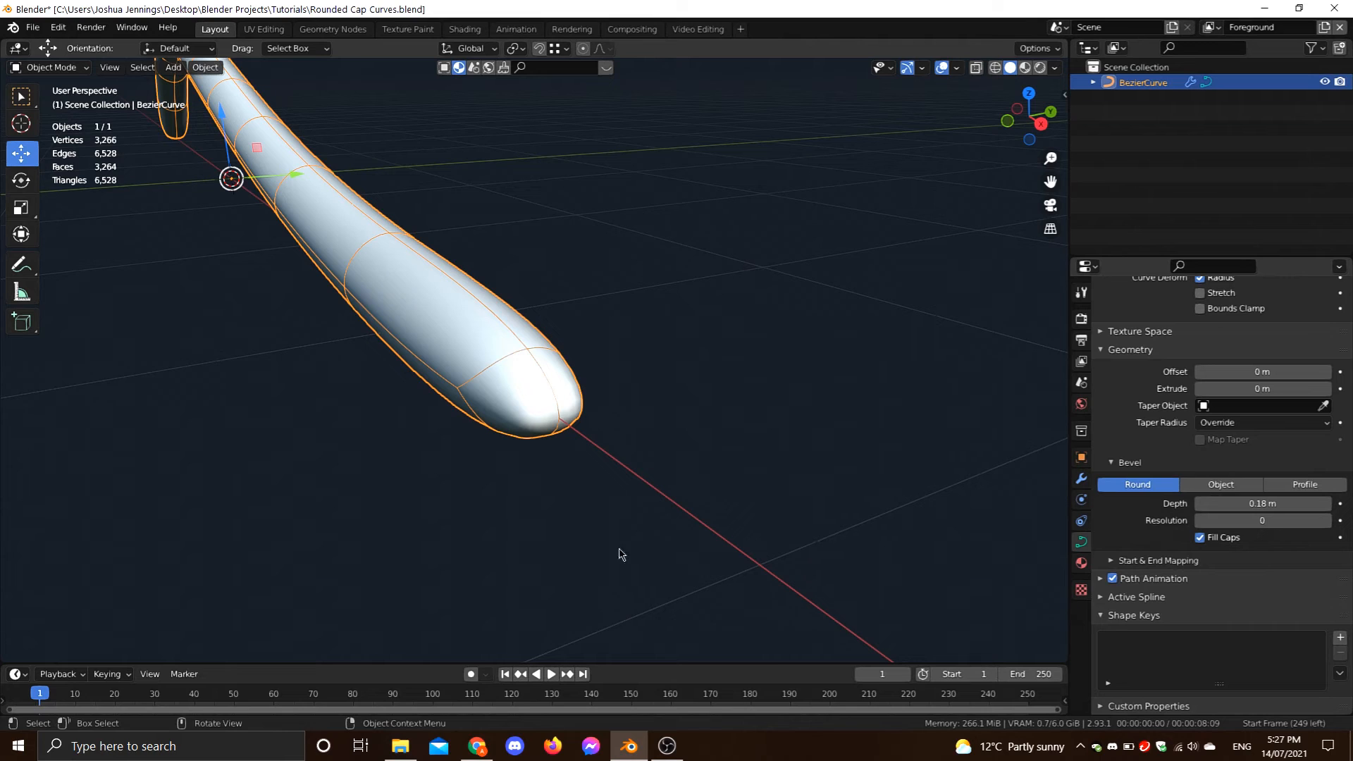
pyautogui.moveTo(686, 457)
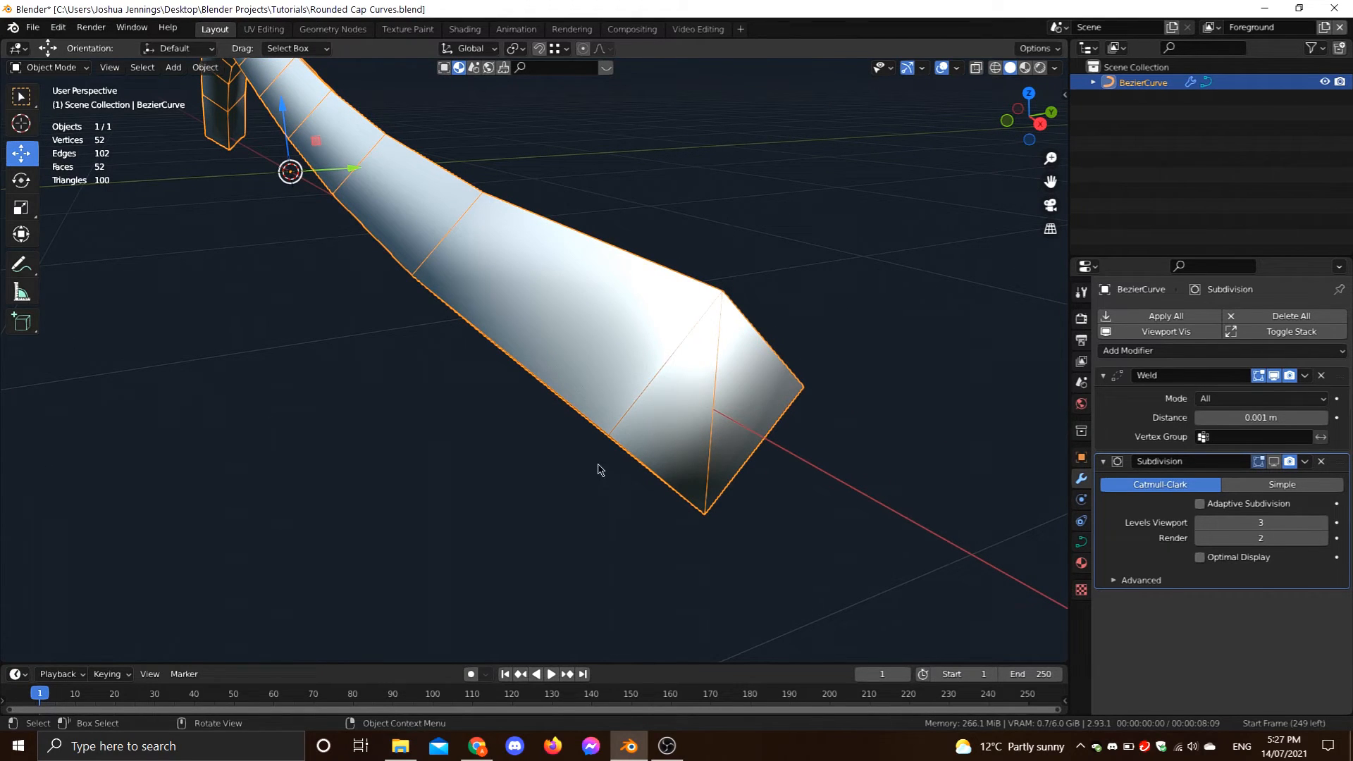
pyautogui.moveTo(719, 362)
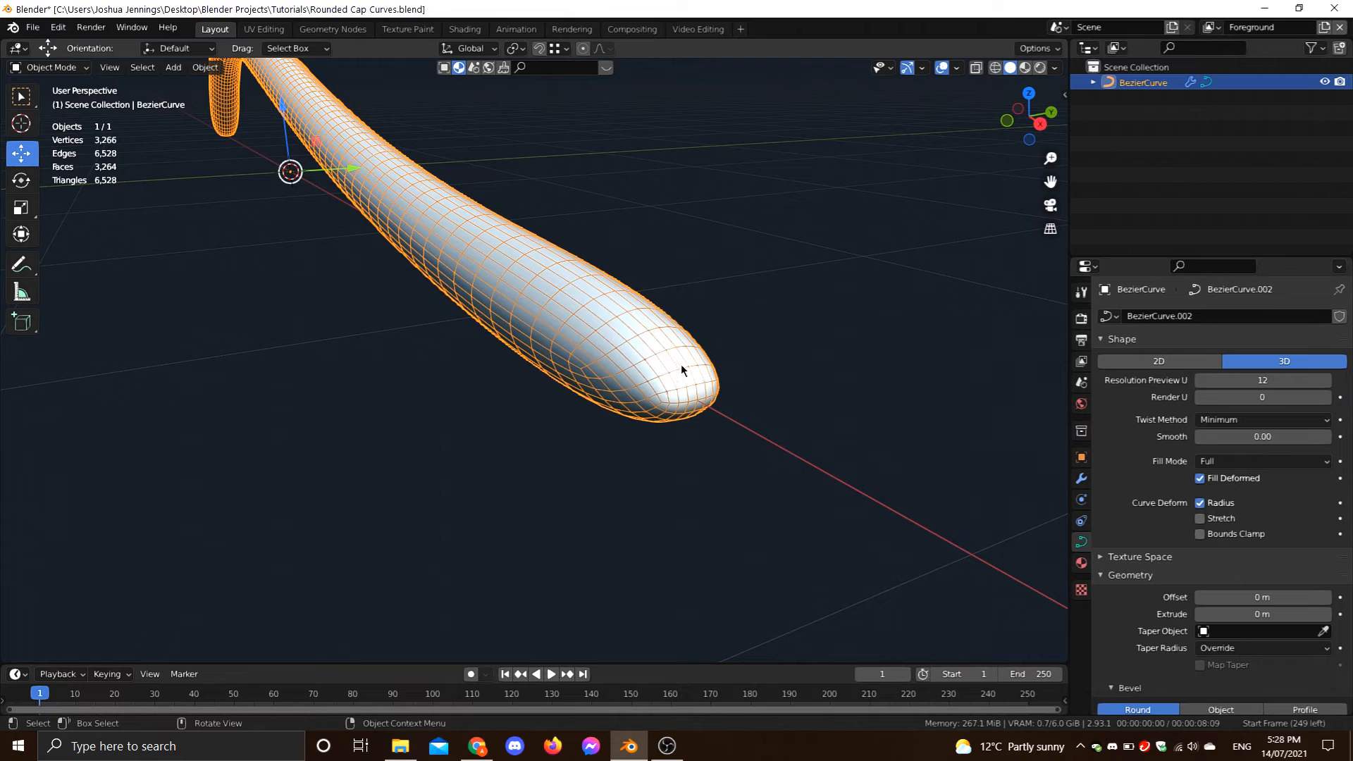
pyautogui.moveTo(664, 368)
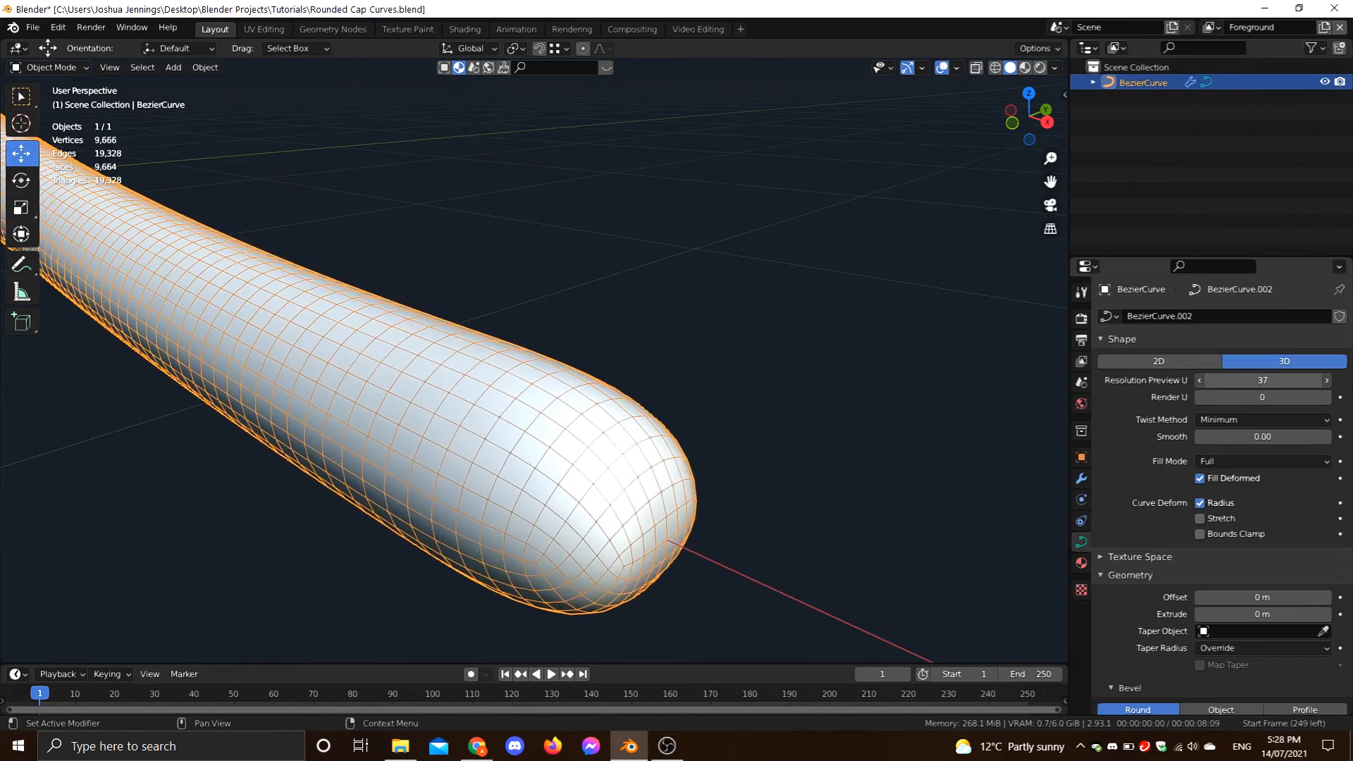
# Raise the curve's Resolution Preview U to about 34.
pyautogui.click(1327, 379)
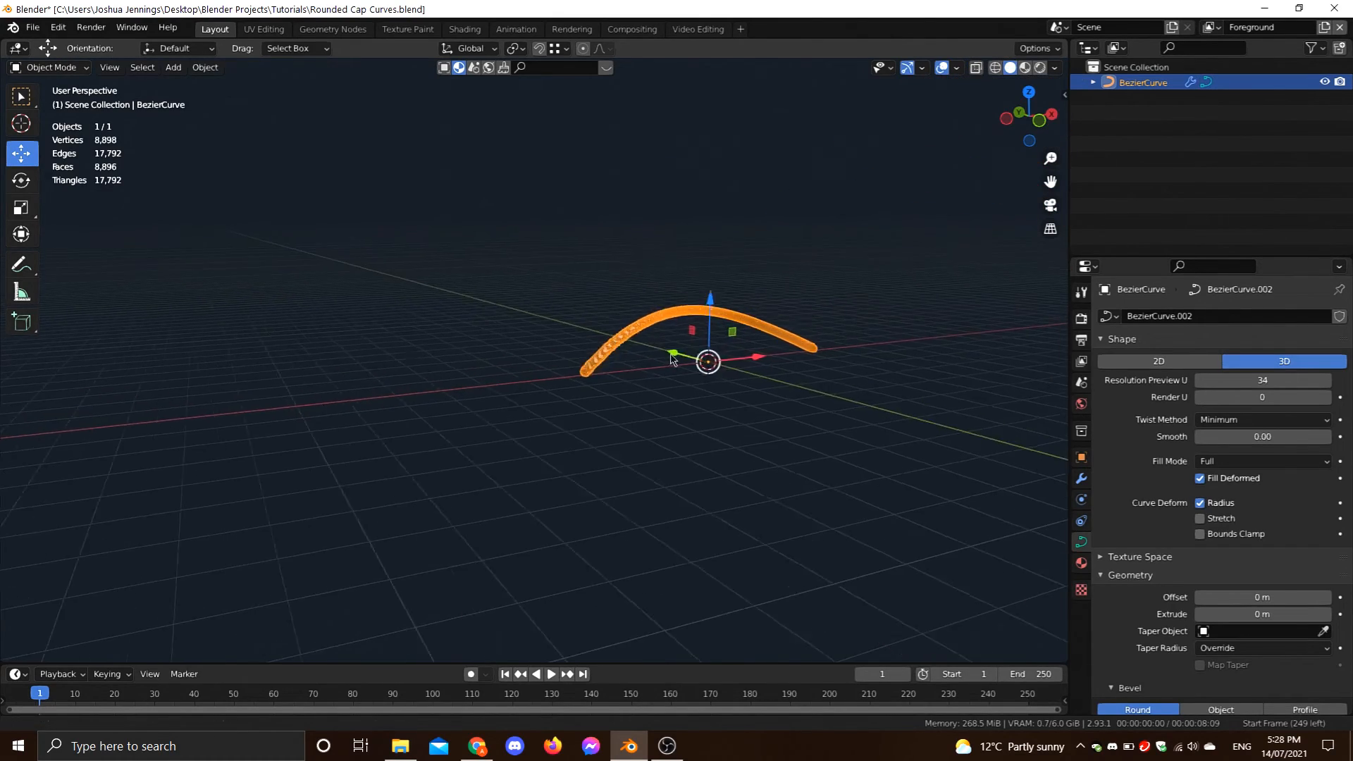
pyautogui.moveTo(674, 358); pyautogui.dragTo(552, 341)
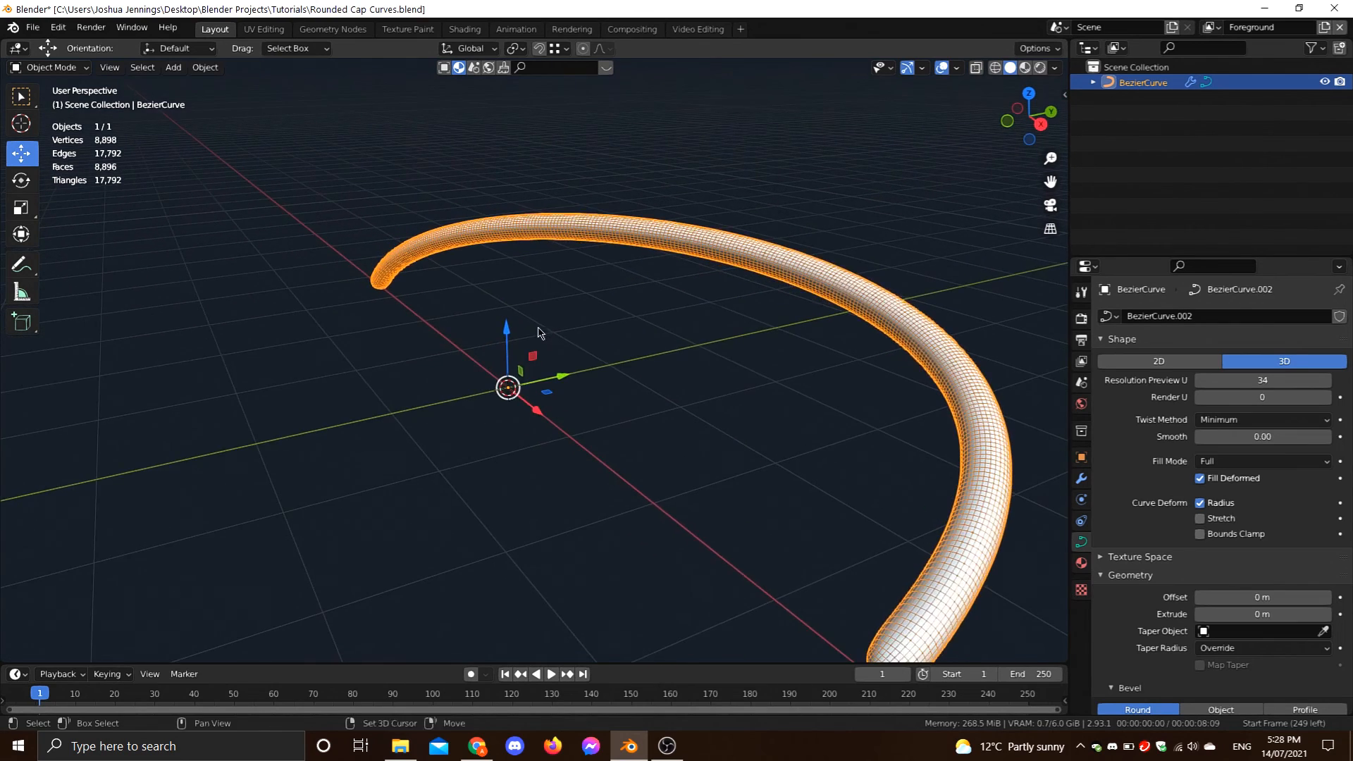
pyautogui.moveTo(535, 337); pyautogui.dragTo(643, 305)
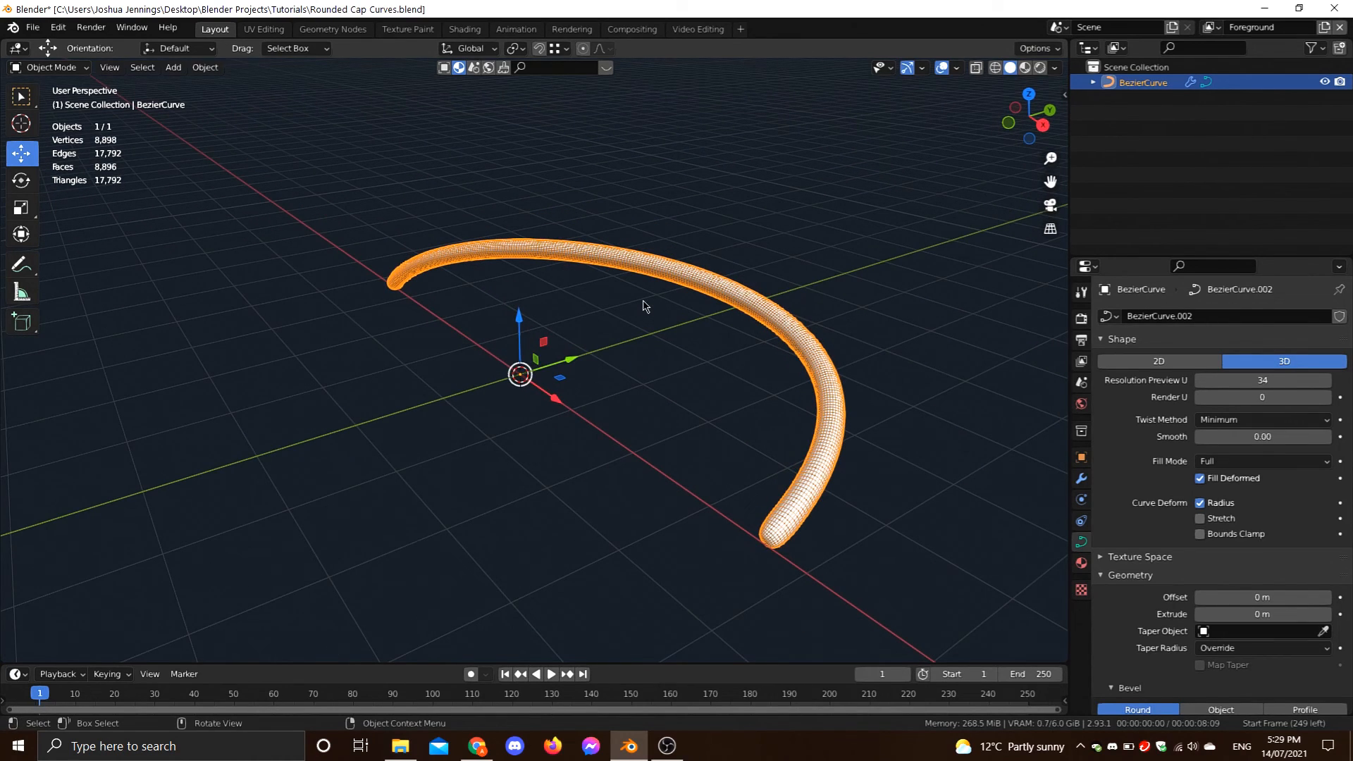